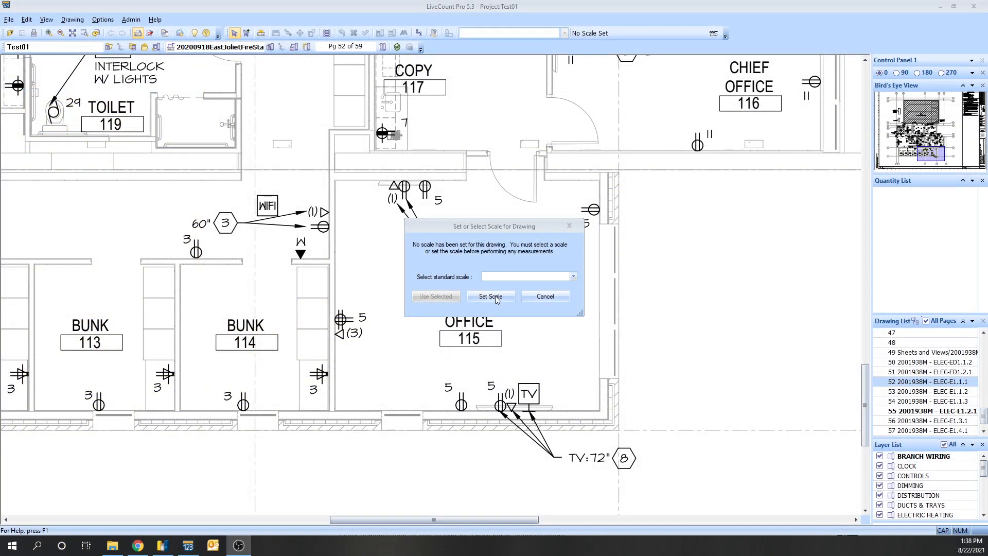
- Set the plan's drawing scale to 3/16 inch = 1 foot
{"action": "left_click", "coordinate": [490, 297]}
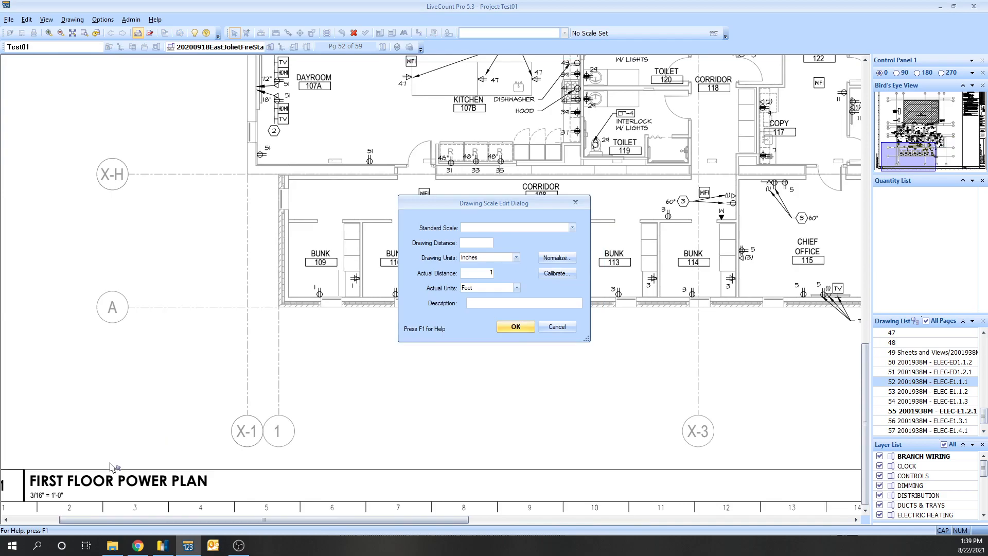
{"action": "left_click", "coordinate": [570, 227]}
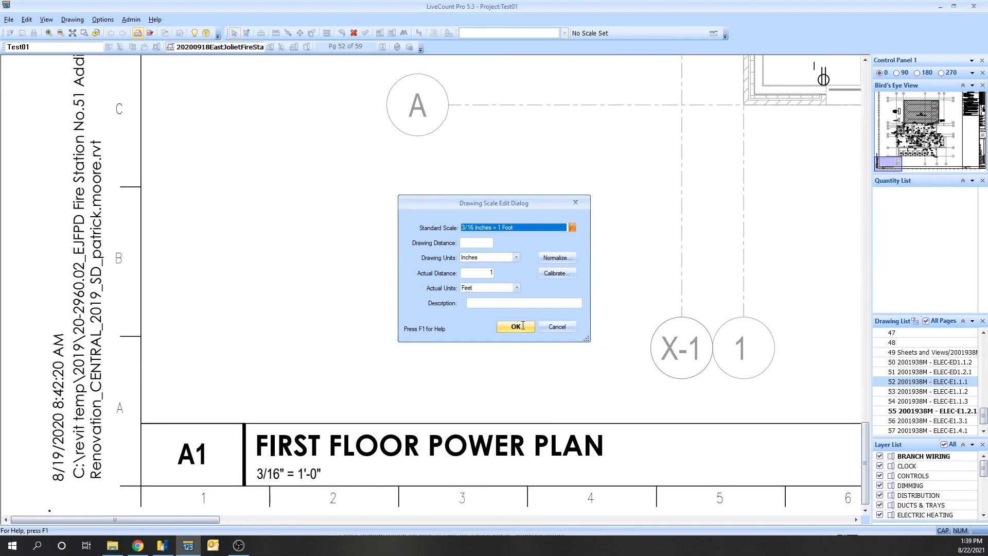
{"action": "left_click", "coordinate": [515, 327]}
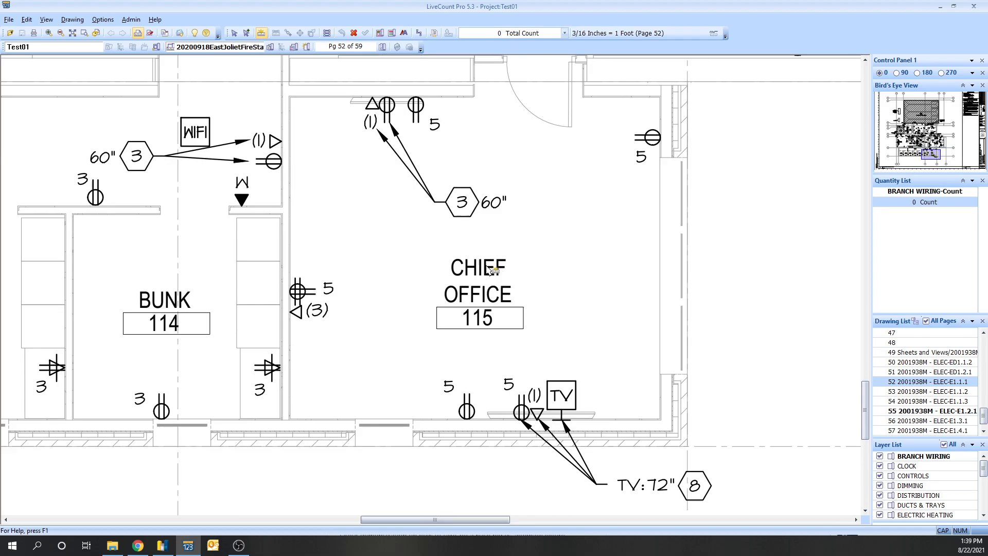
- Count the three duplex receptacles on the top, right and bottom walls of Chief Office 115
{"action": "left_click", "coordinate": [386, 104]}
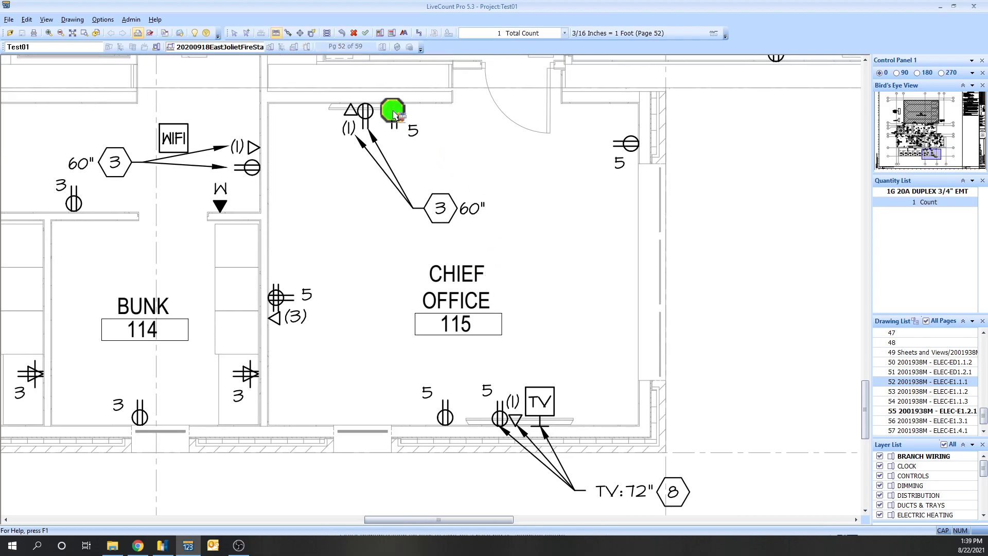
{"action": "left_click", "coordinate": [625, 142]}
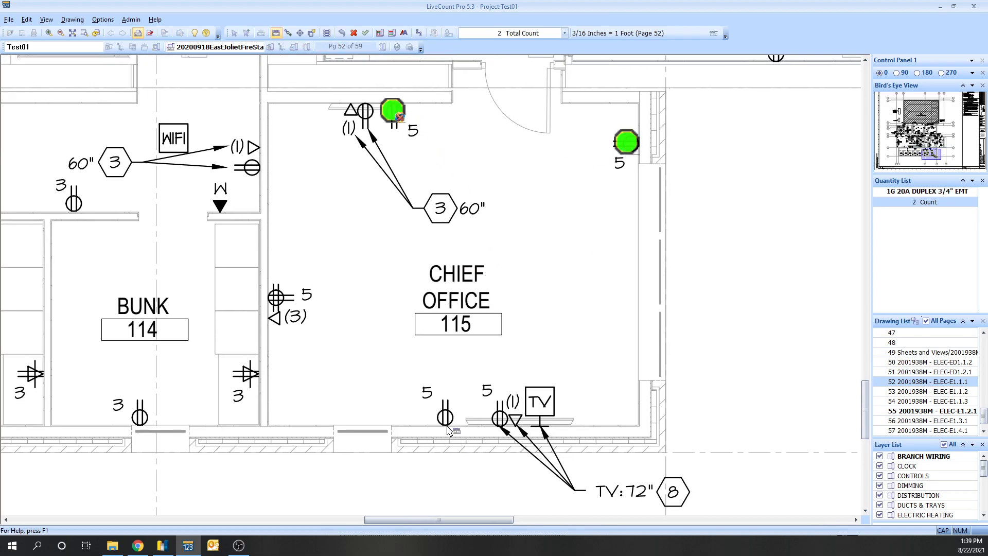
{"action": "left_click", "coordinate": [444, 417]}
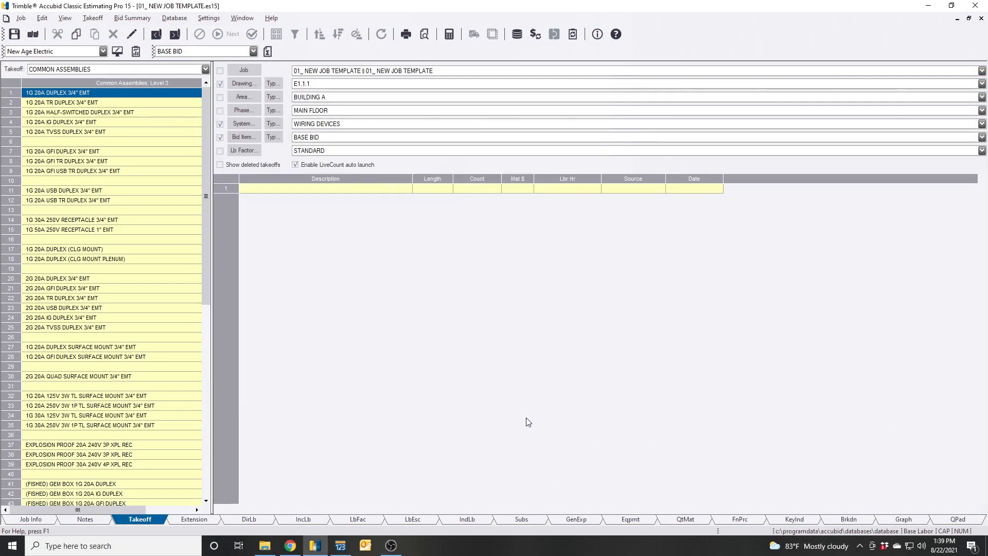
- Pull the three counted receptacles into the takeoff as a 1G 20A duplex 3/4" EMT line
{"action": "double_click", "coordinate": [56, 93]}
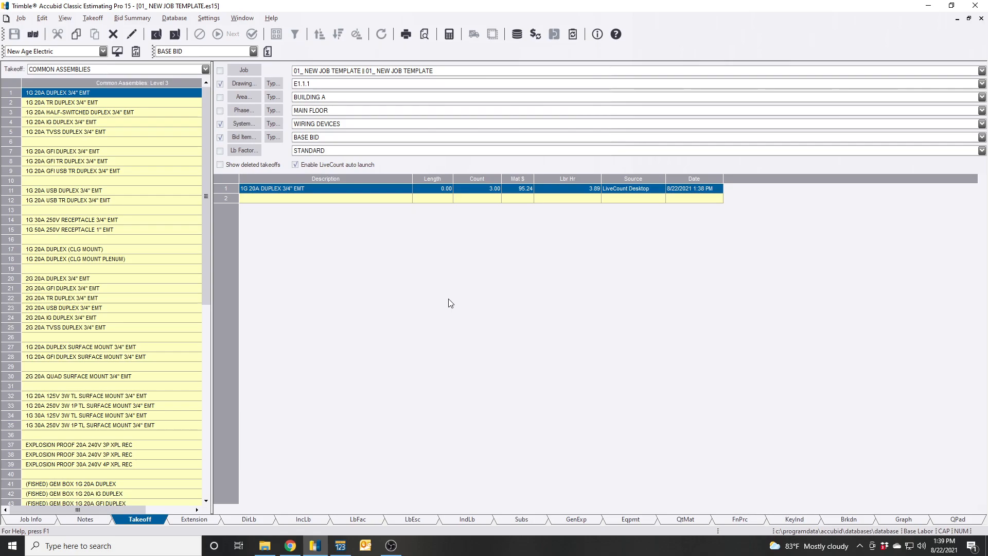
{"action": "mouse_move", "coordinate": [337, 221]}
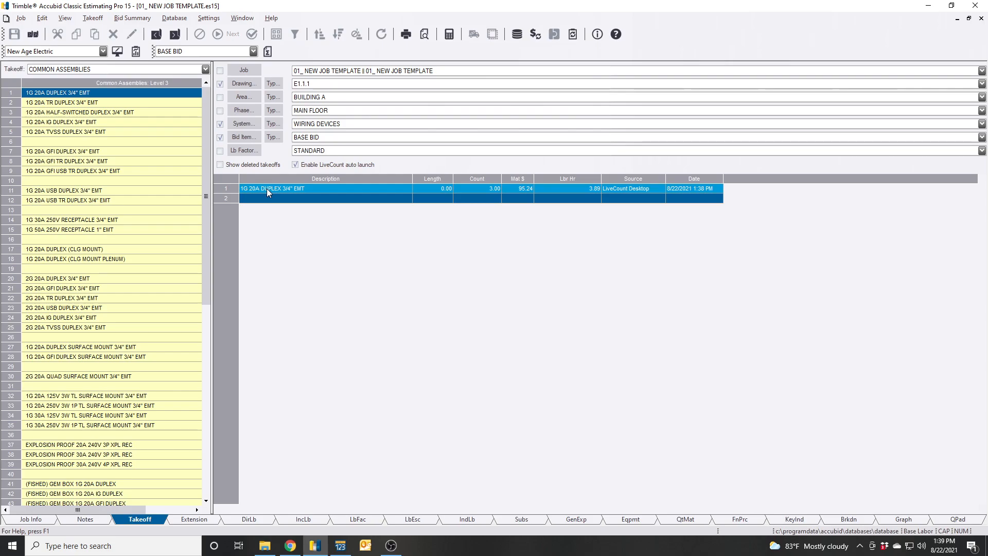
{"action": "mouse_move", "coordinate": [279, 211]}
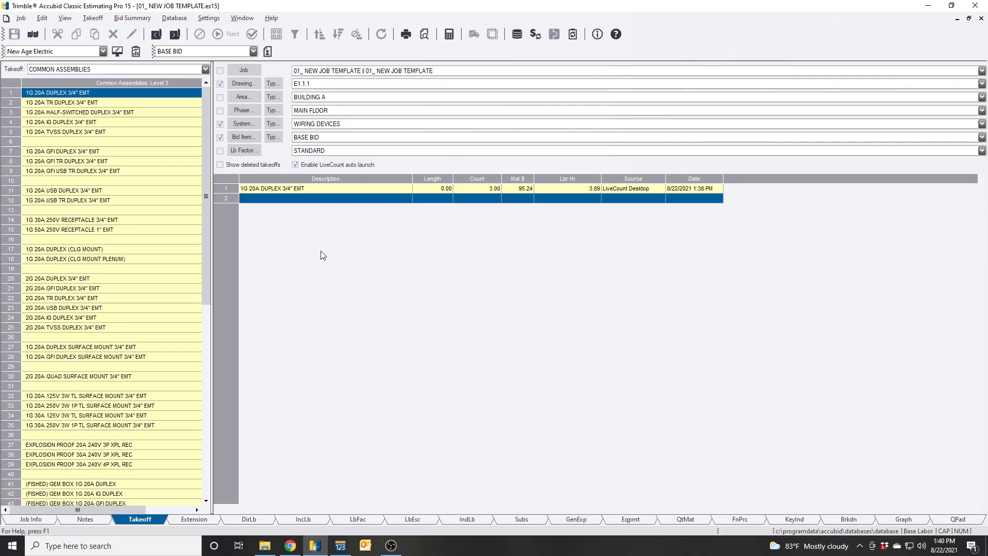
{"action": "mouse_move", "coordinate": [305, 221]}
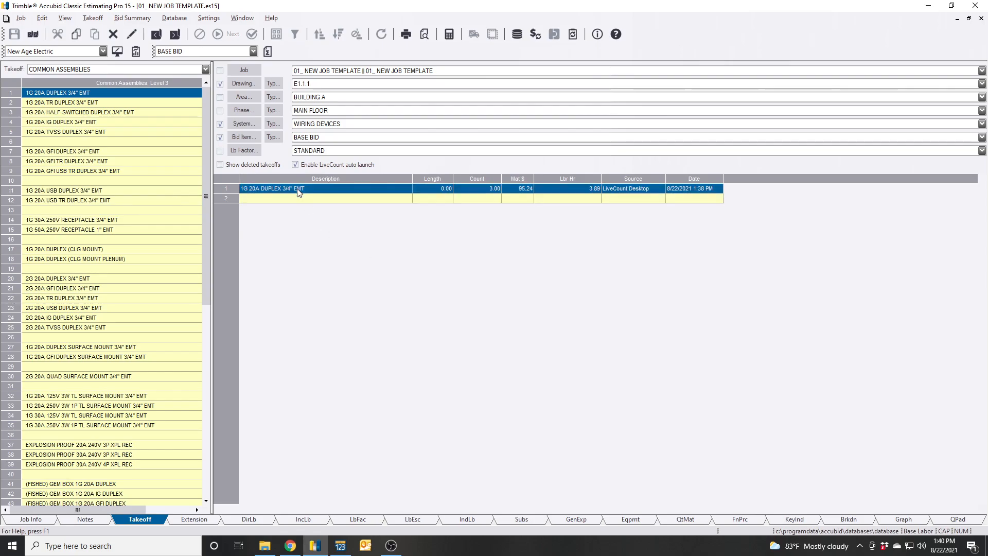
- Substitute the duplex line's assembly with the common-wall spec-grade component, giving 4.10 labor hours
{"action": "right_click", "coordinate": [272, 189]}
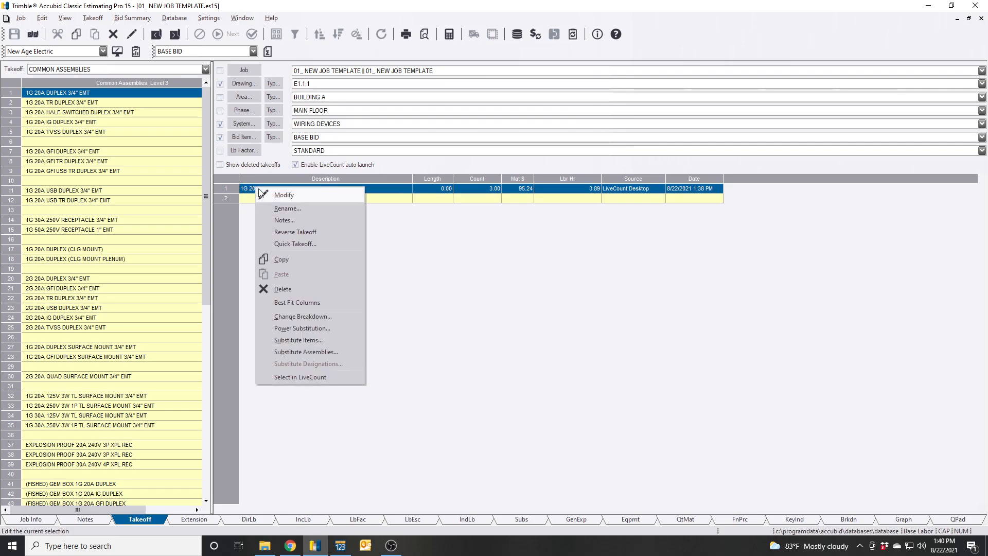
{"action": "mouse_move", "coordinate": [305, 351]}
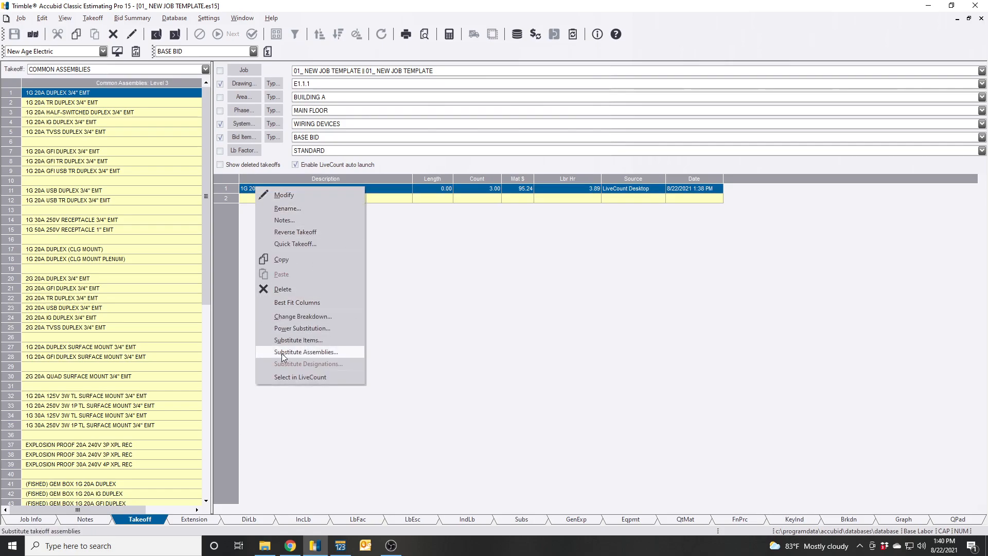
{"action": "left_click", "coordinate": [306, 351]}
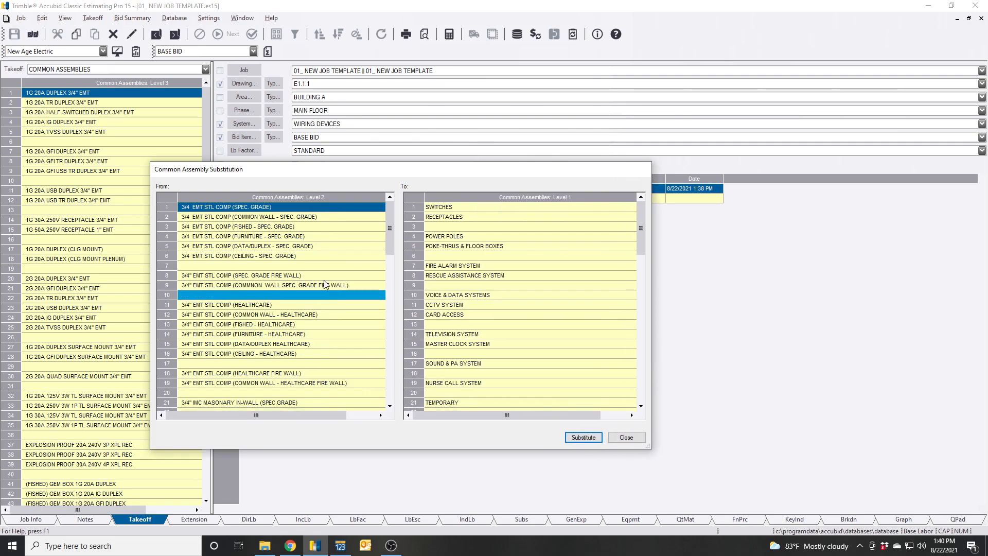
{"action": "left_click", "coordinate": [253, 217]}
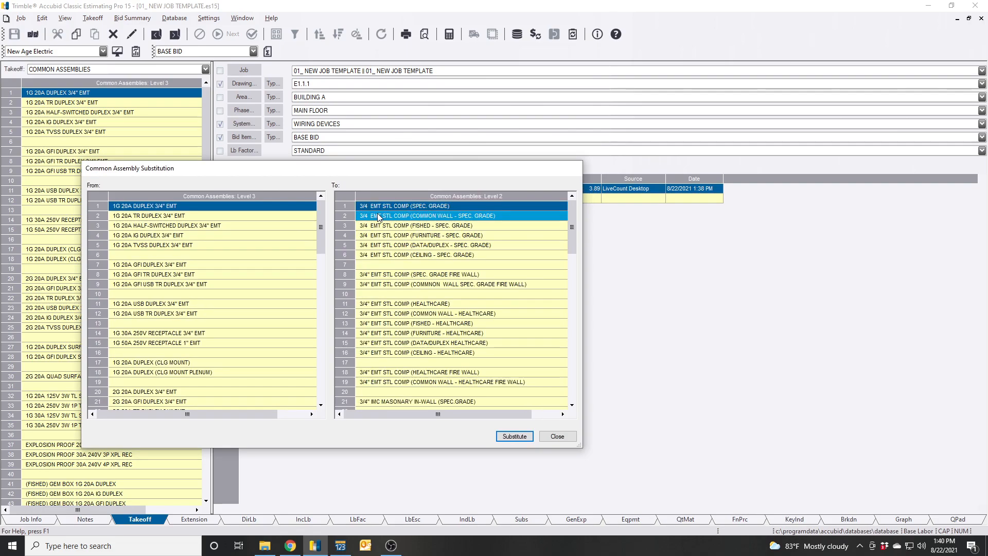
{"action": "mouse_move", "coordinate": [438, 219]}
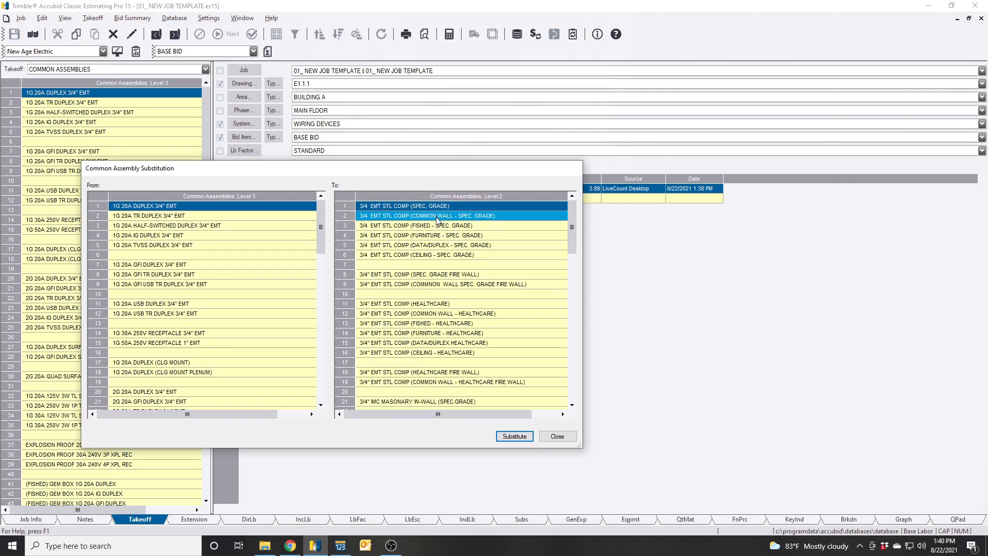
{"action": "left_click", "coordinate": [419, 275]}
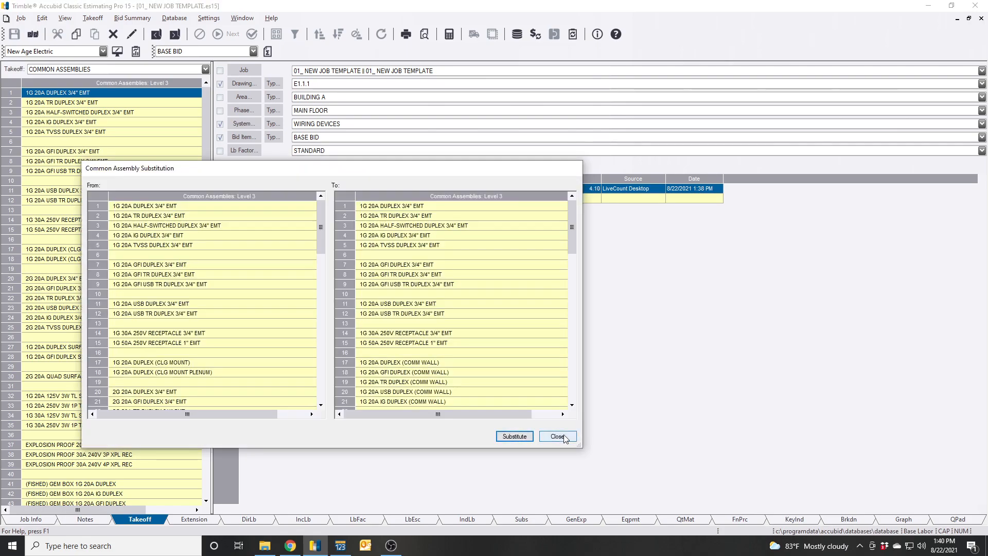
{"action": "left_click", "coordinate": [556, 436]}
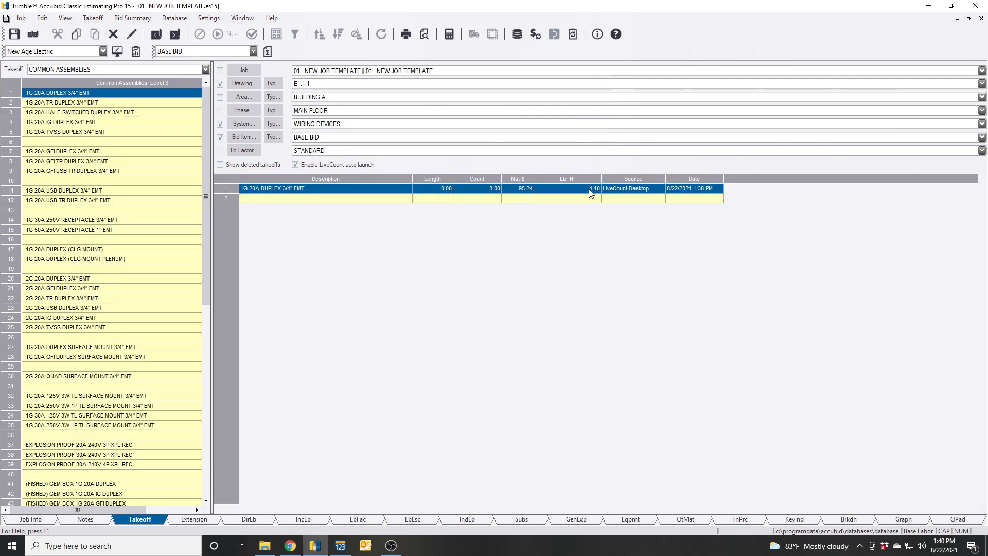
{"action": "mouse_move", "coordinate": [592, 195]}
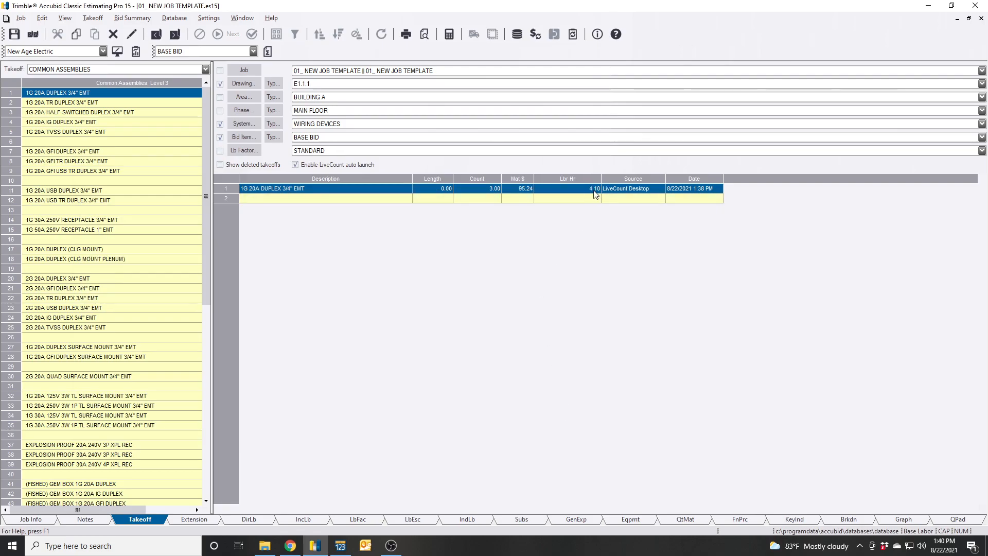
{"action": "mouse_move", "coordinate": [321, 279]}
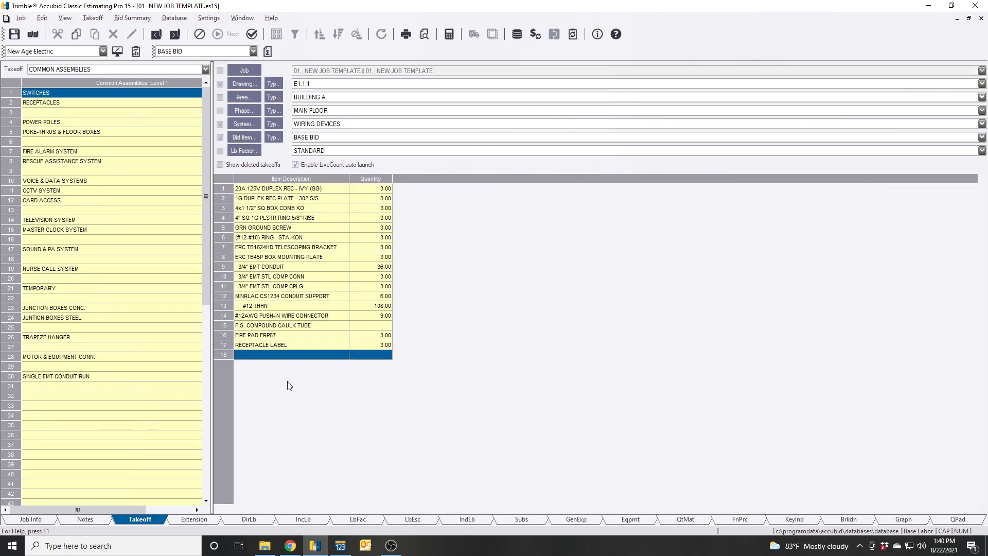
- Finish the duplex takeoff and open an assembly category from the Level 1 list
{"action": "left_click", "coordinate": [272, 325]}
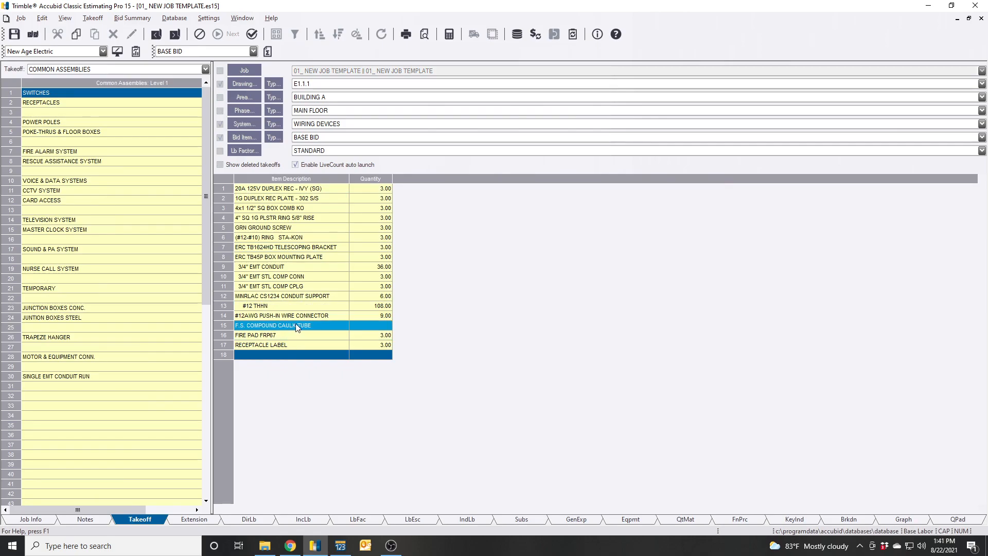
{"action": "right_click", "coordinate": [296, 325]}
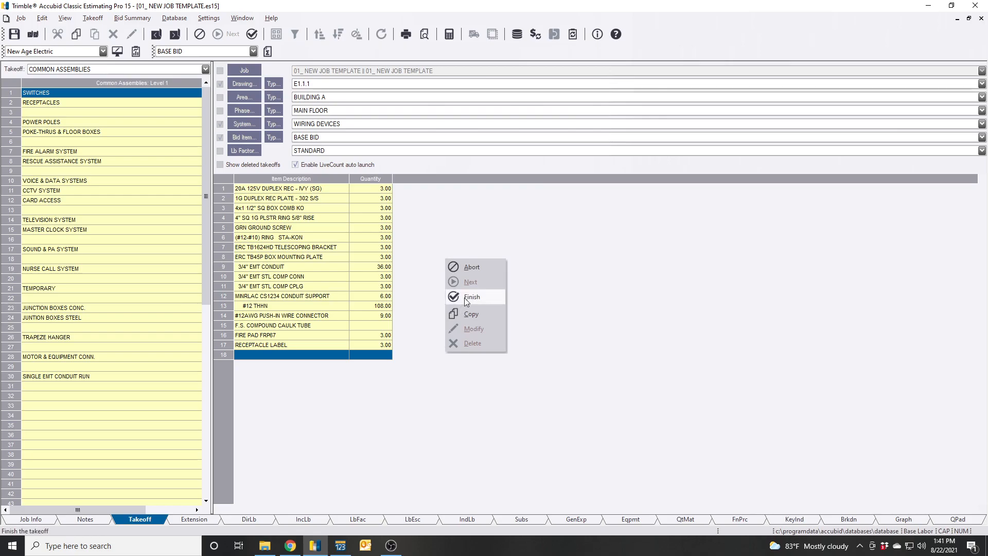
{"action": "left_click", "coordinate": [472, 296]}
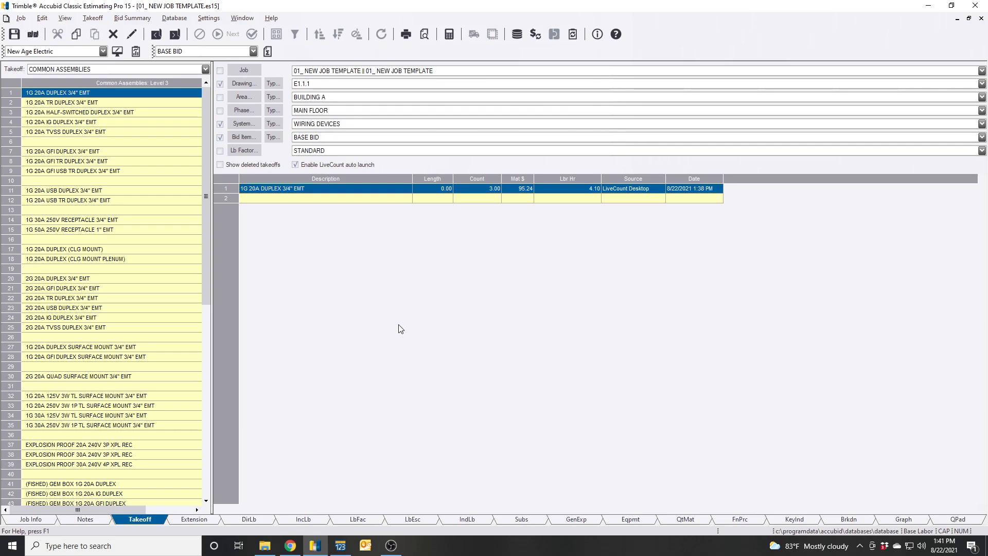
{"action": "mouse_move", "coordinate": [391, 332]}
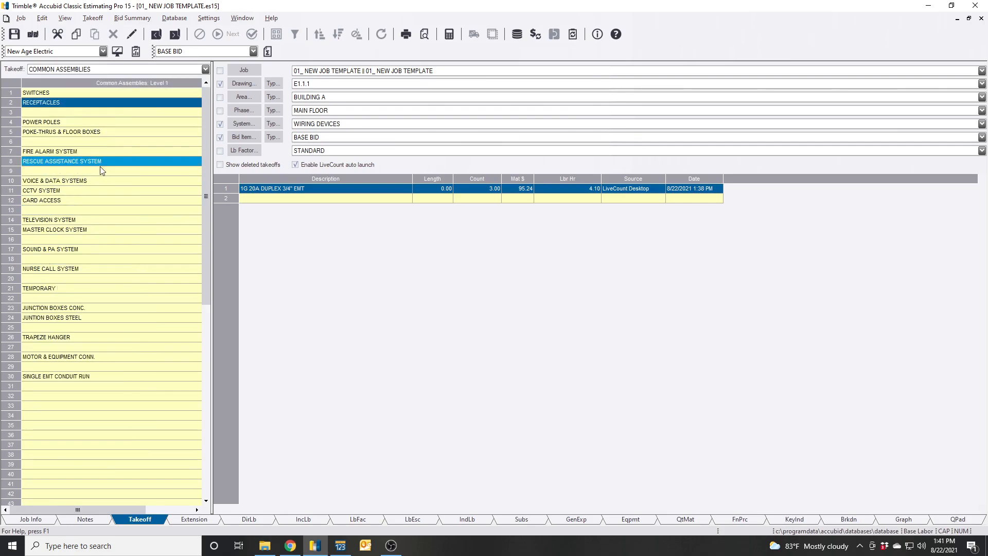
{"action": "double_click", "coordinate": [55, 180]}
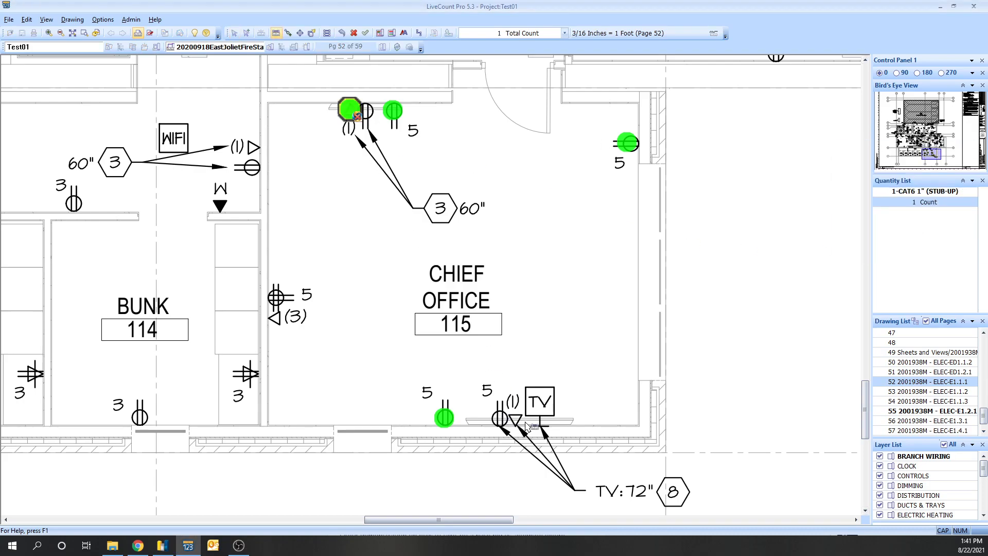
- Return the two-point 1-CAT6 1" (STUB-UP) count from Chief Office to Accubid
{"action": "left_click", "coordinate": [513, 418]}
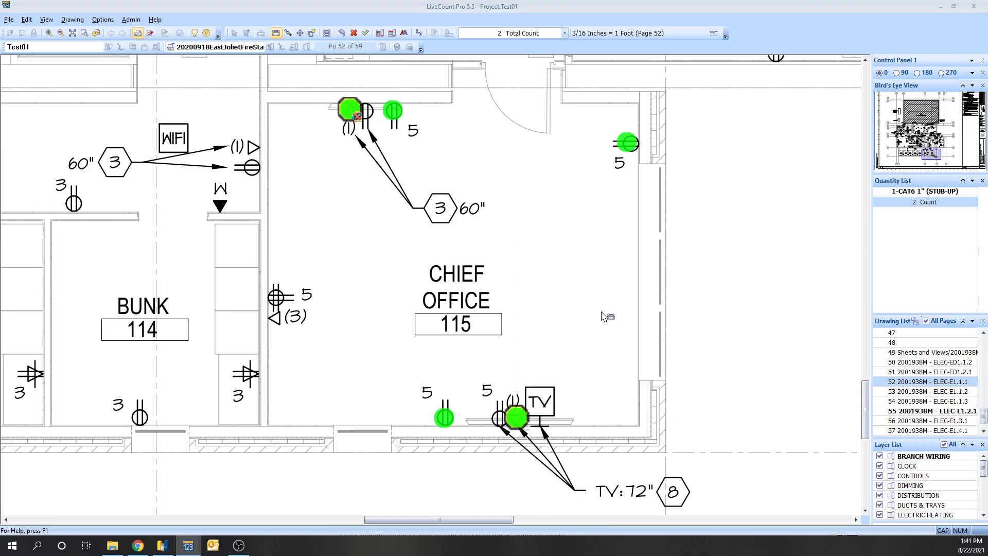
{"action": "left_click", "coordinate": [725, 329]}
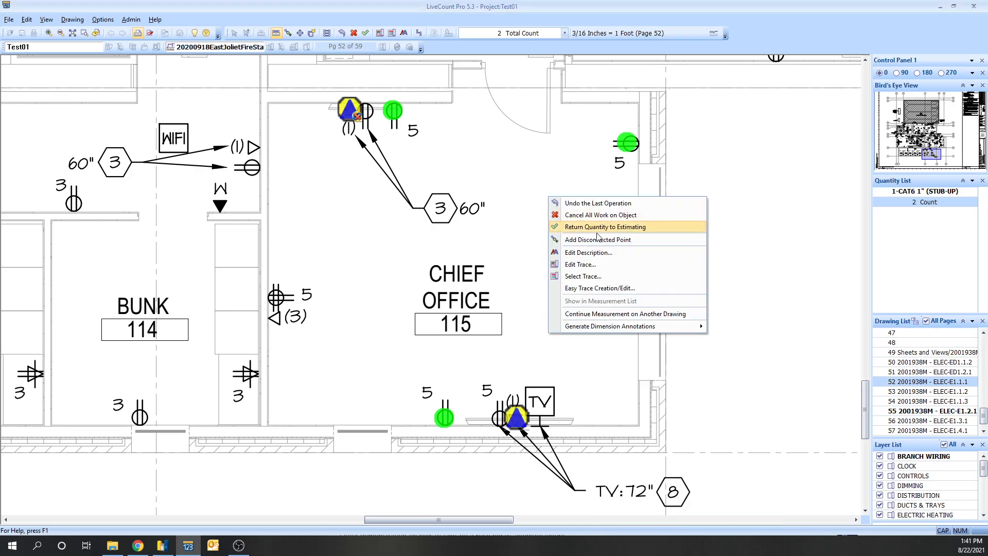
{"action": "left_click", "coordinate": [604, 227]}
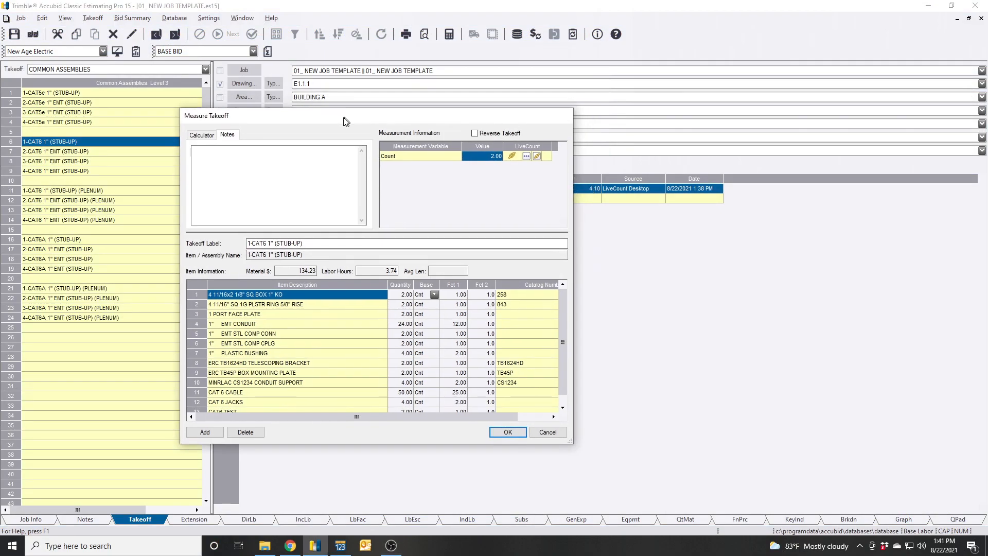
- Review the 1-CAT6 1" stub-up components and accept the takeoff with count 2
{"action": "left_click", "coordinate": [284, 345]}
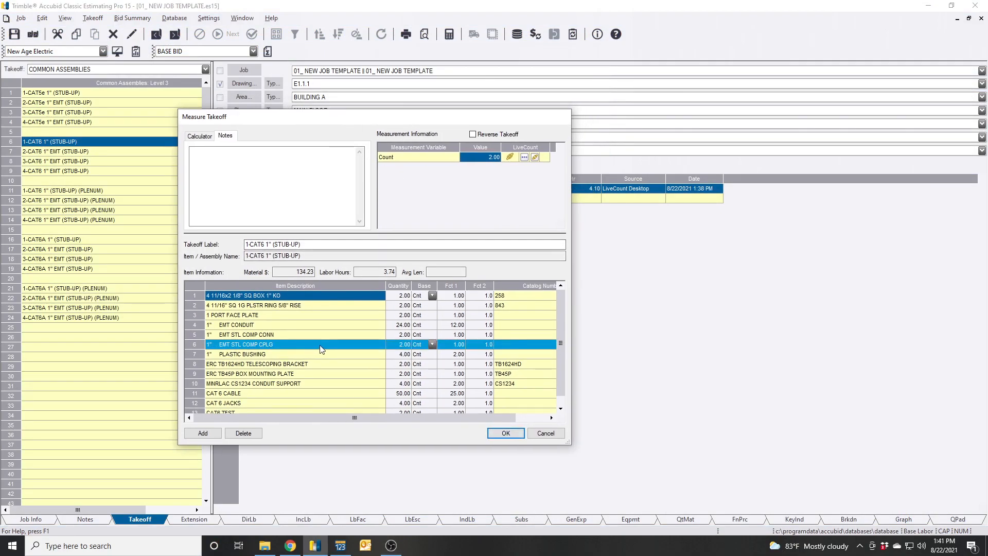
{"action": "scroll", "scroll_direction": "down", "scroll_amount": 3}
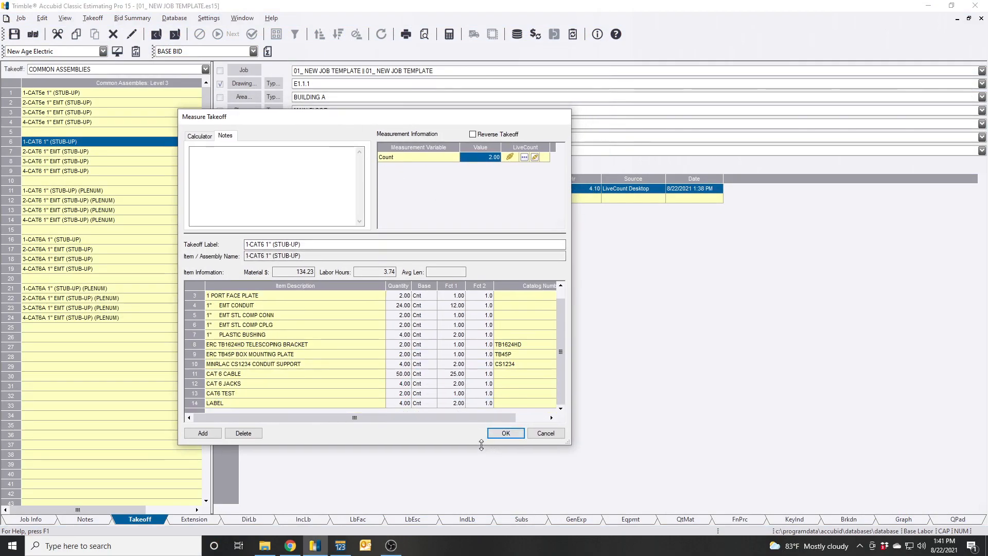
{"action": "left_click", "coordinate": [505, 433]}
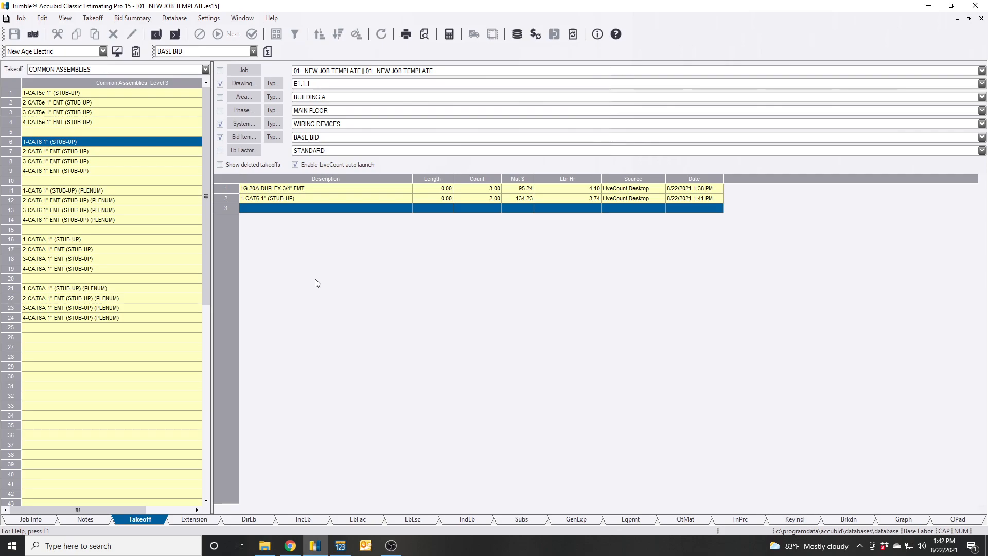
- Substitute 1-CAT6 1" (STUB-UP) with the 11B BOX (1G) TELEPHONE OUTLET w/ 1" STUB assembly
{"action": "left_click", "coordinate": [272, 197]}
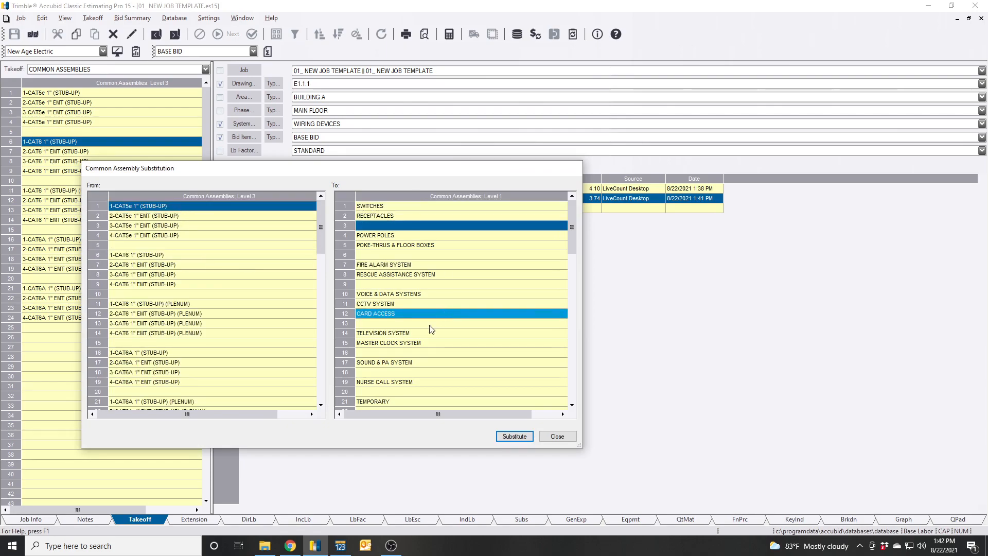
{"action": "left_click", "coordinate": [429, 323]}
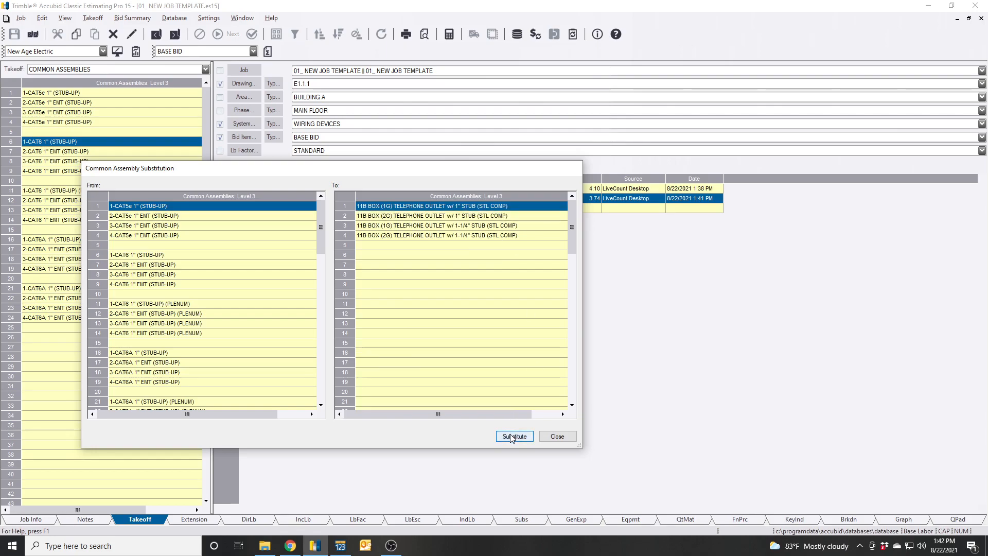
{"action": "left_click", "coordinate": [492, 275]}
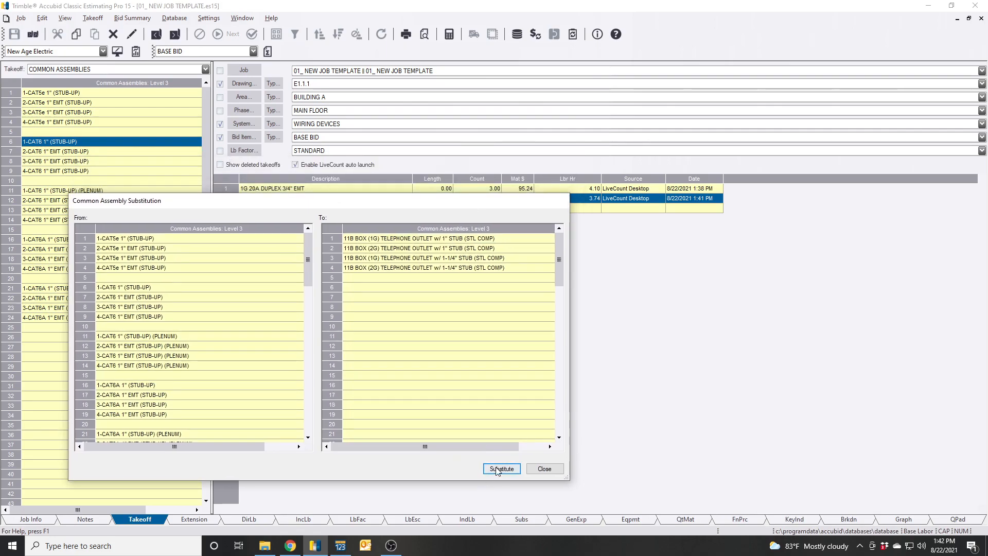
{"action": "left_click", "coordinate": [447, 238]}
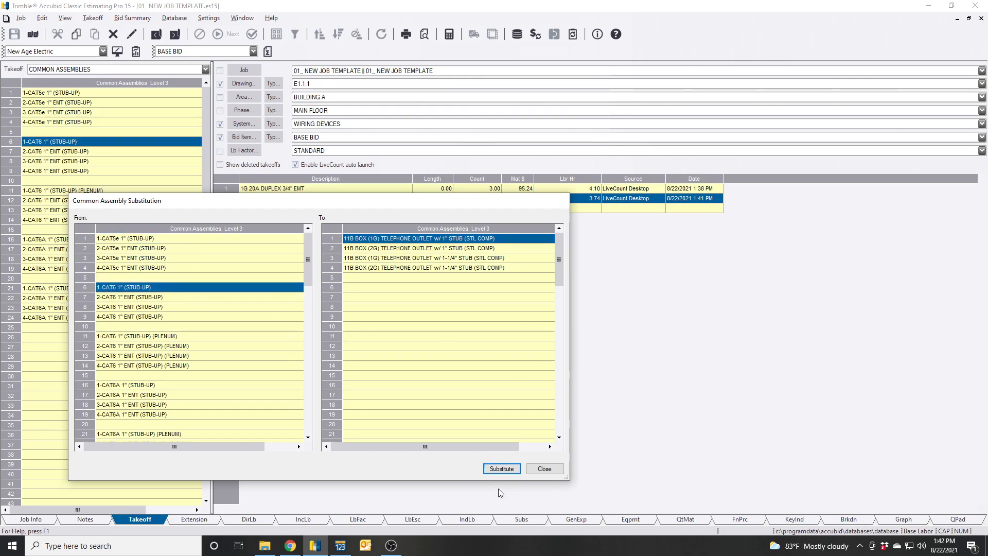
{"action": "mouse_move", "coordinate": [501, 469]}
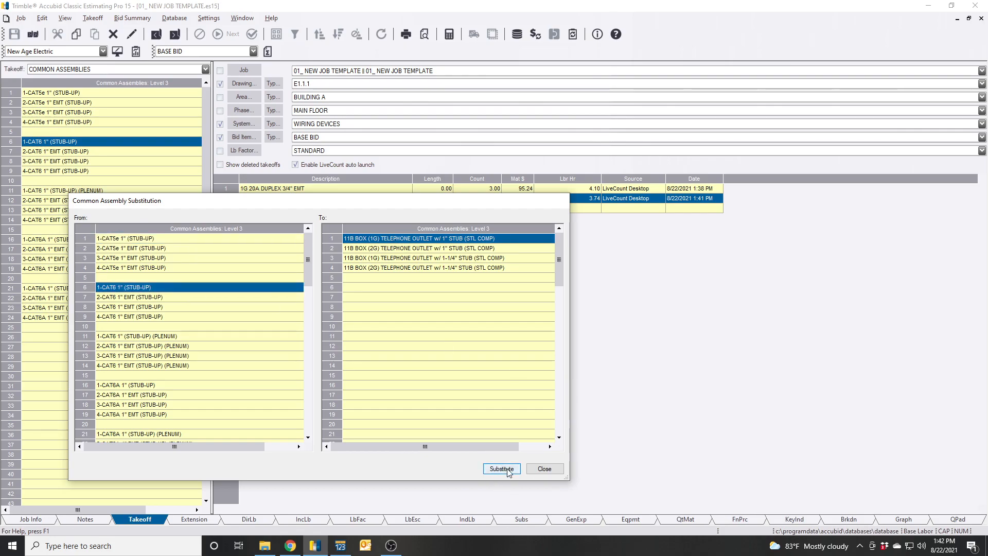
{"action": "left_click", "coordinate": [501, 469]}
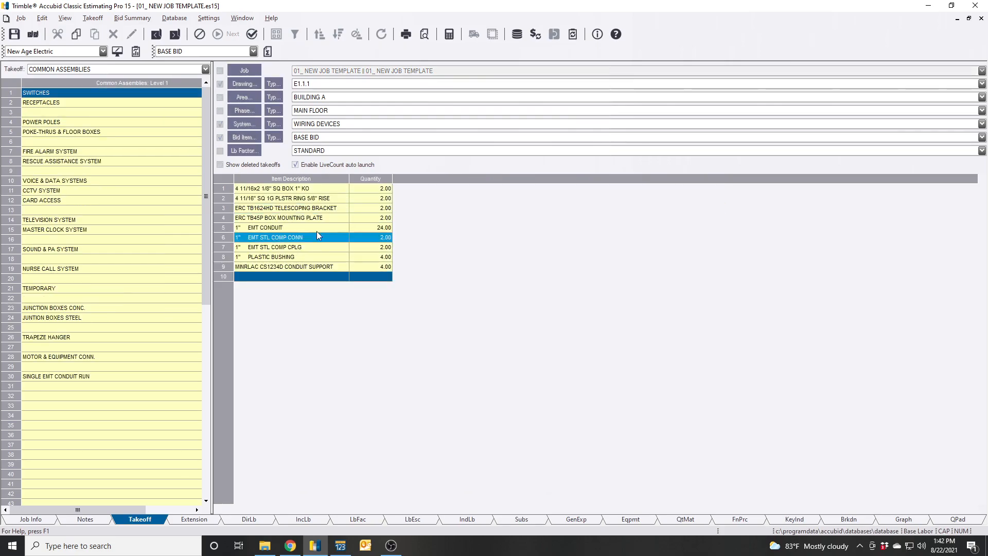
- Finish the telephone outlet takeoff at count 2 and 2.14 labor hours
{"action": "left_click", "coordinate": [274, 246]}
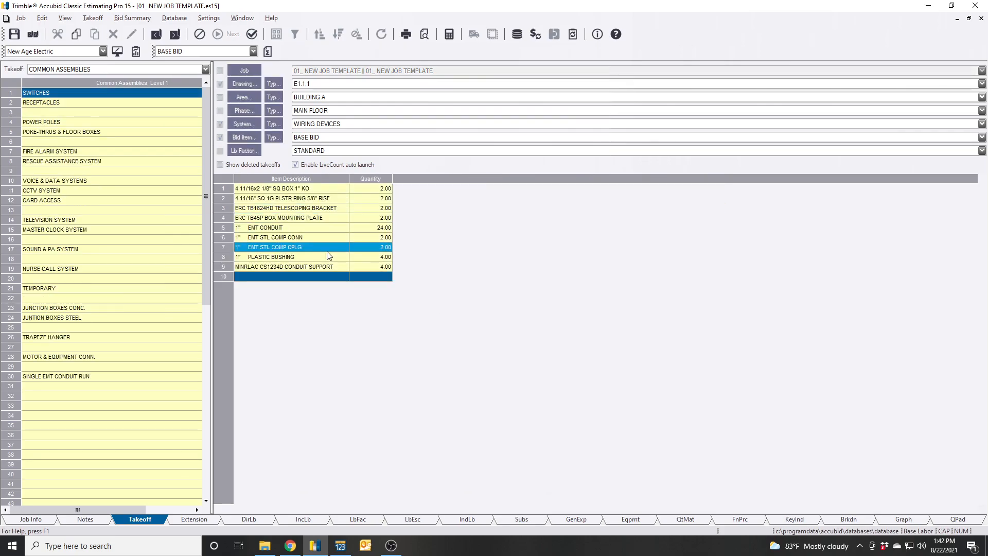
{"action": "right_click", "coordinate": [328, 256]}
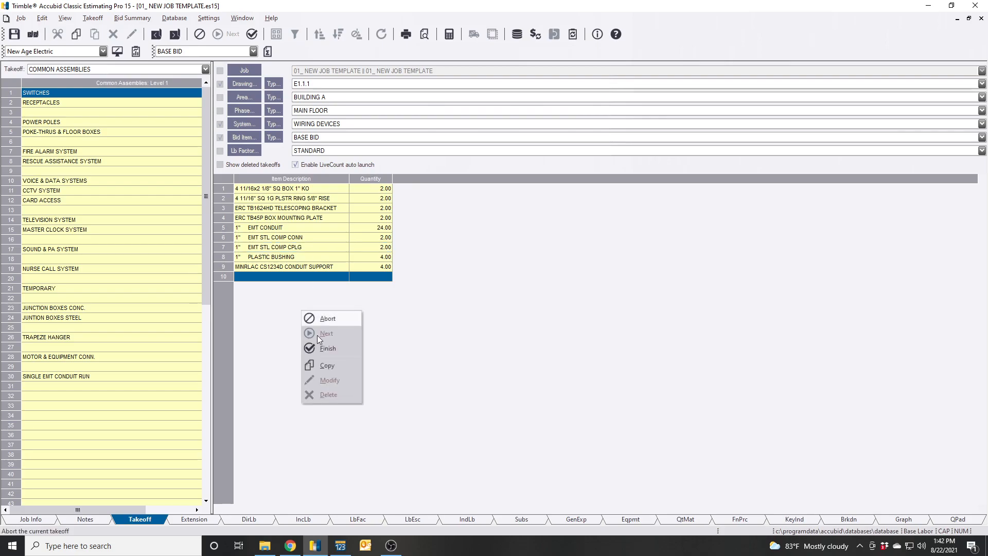
{"action": "left_click", "coordinate": [328, 348]}
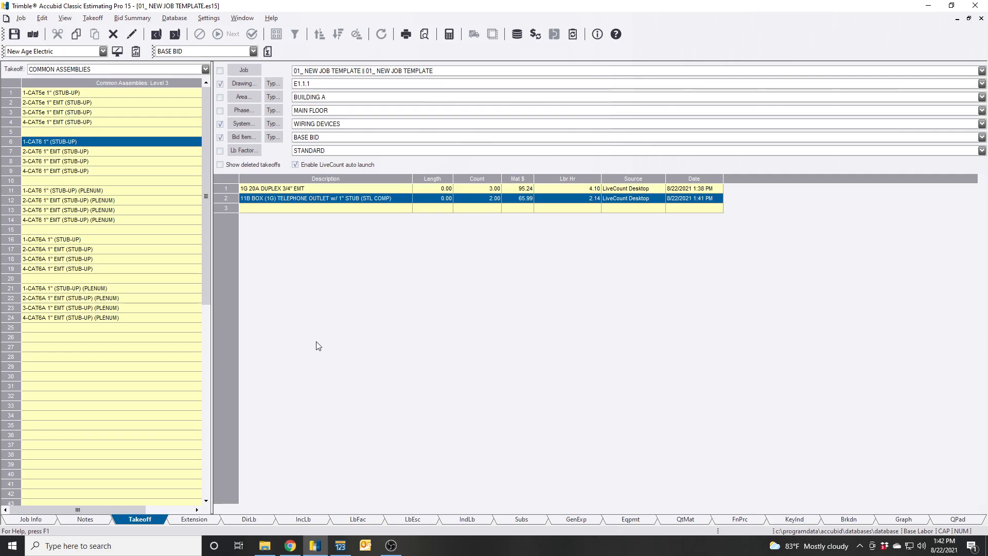
{"action": "mouse_move", "coordinate": [335, 258]}
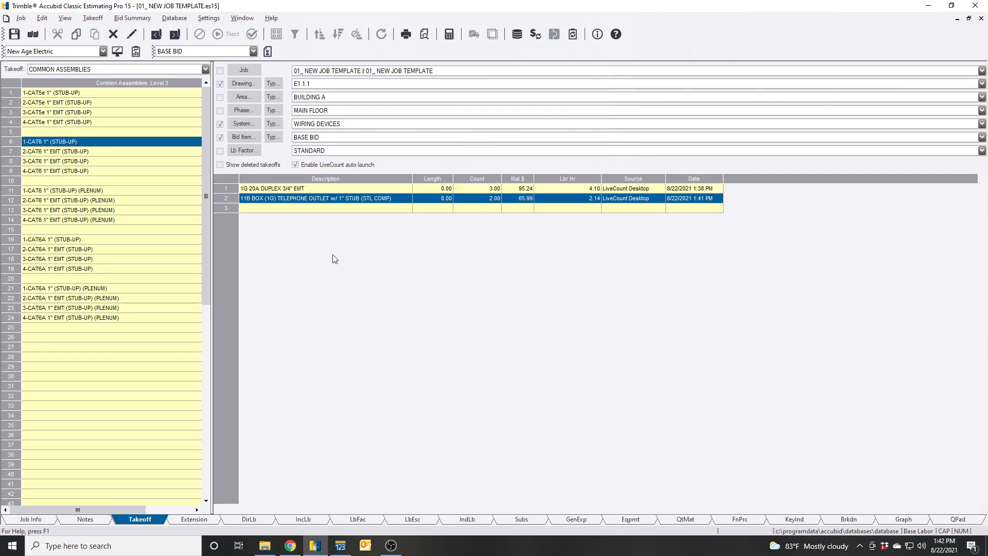
- Replace the 20A 125V DUPLEX REC item with 20A USB CHARGER/RCP, quantity 3
{"action": "right_click", "coordinate": [271, 188]}
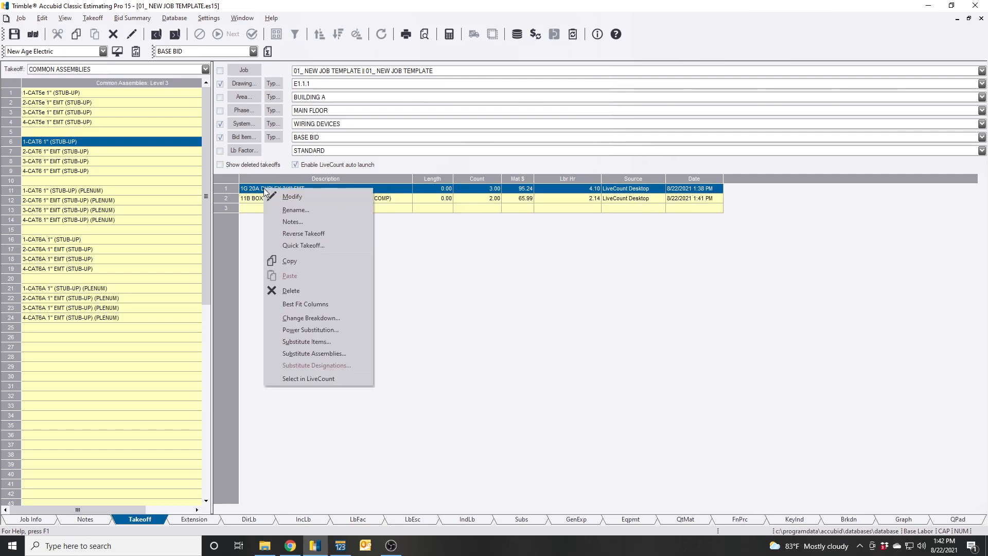
{"action": "left_click", "coordinate": [306, 342]}
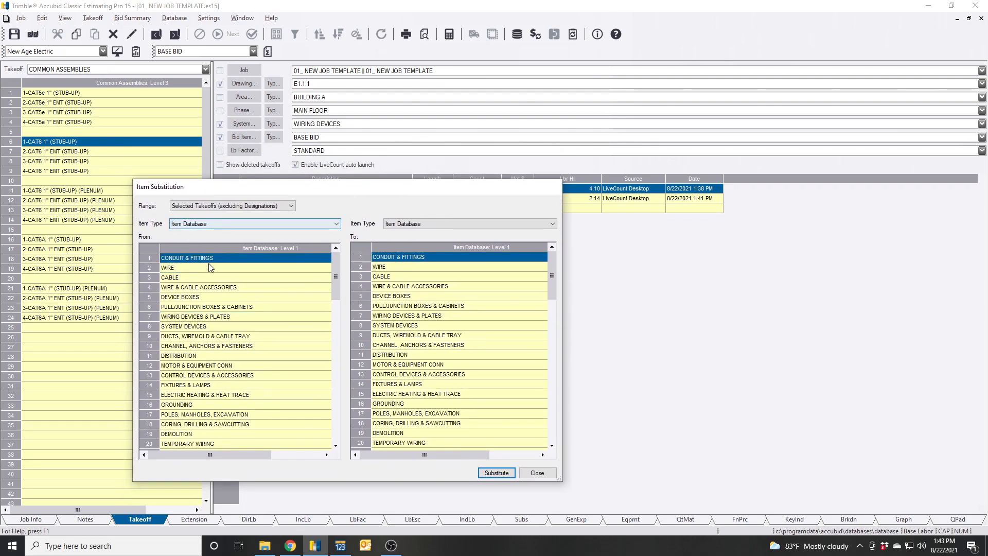
{"action": "left_click", "coordinate": [196, 316]}
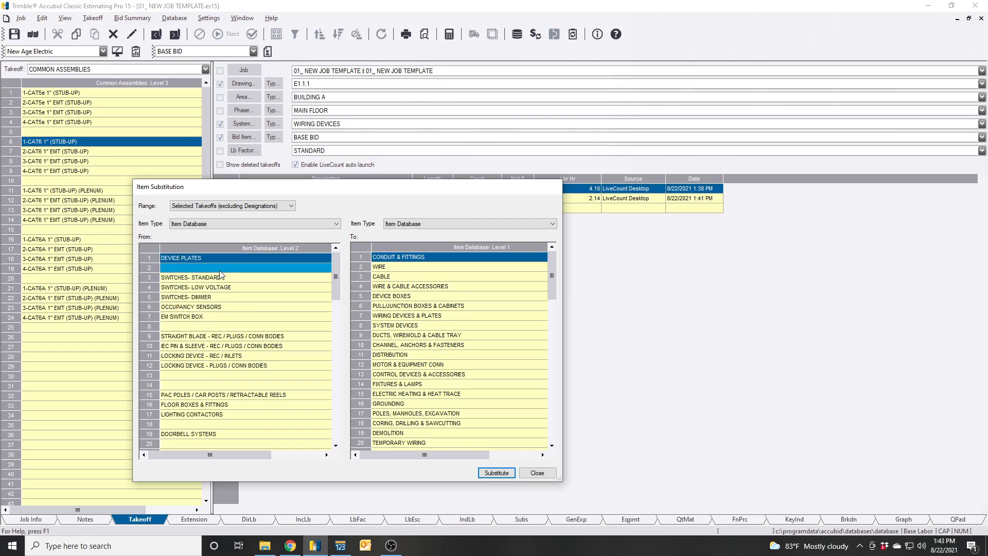
{"action": "left_click", "coordinate": [238, 336]}
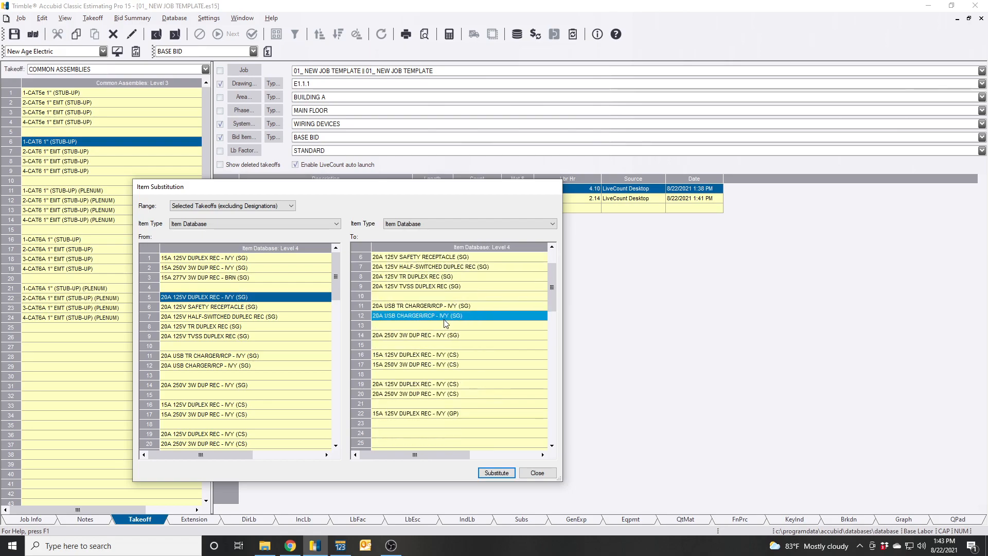
{"action": "left_click", "coordinate": [441, 364]}
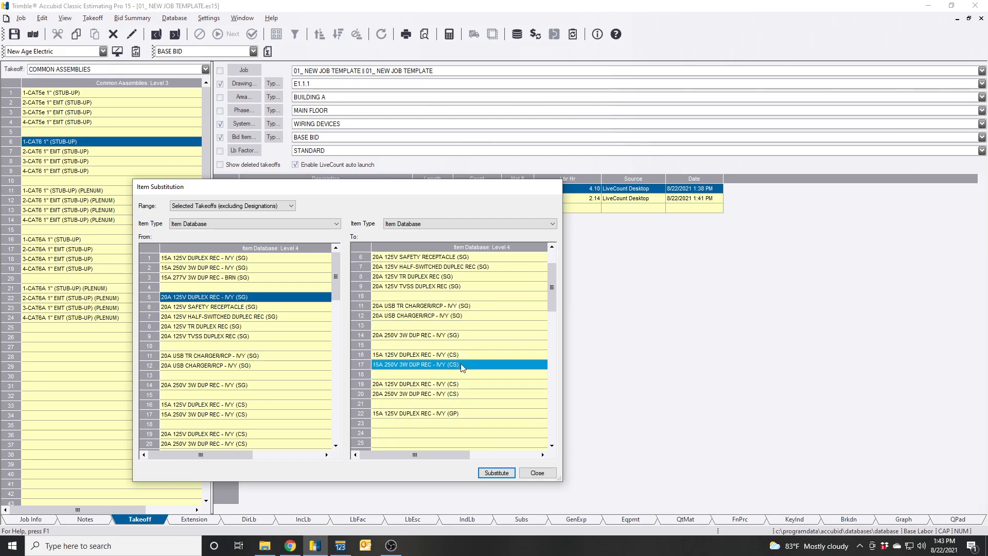
{"action": "left_click", "coordinate": [454, 305]}
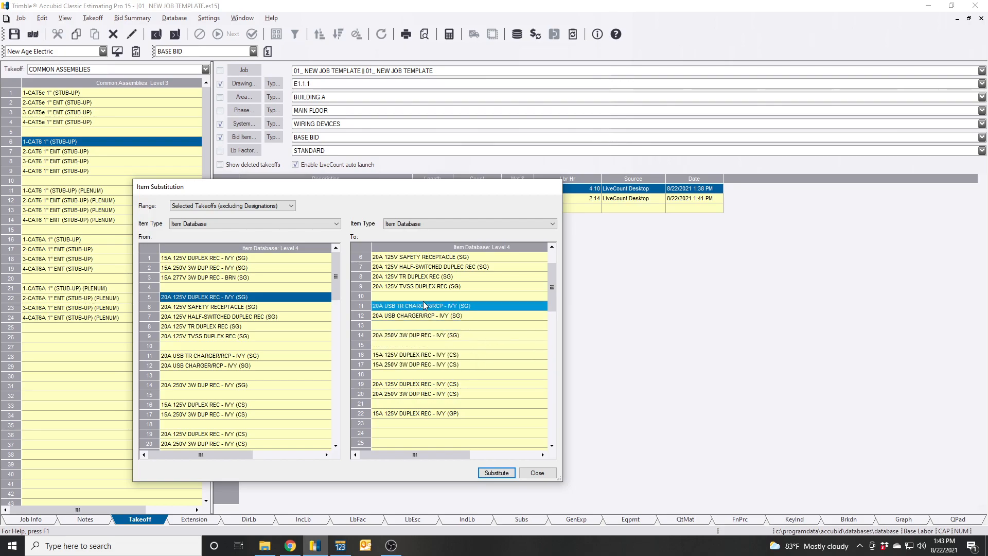
{"action": "left_click", "coordinate": [441, 315]}
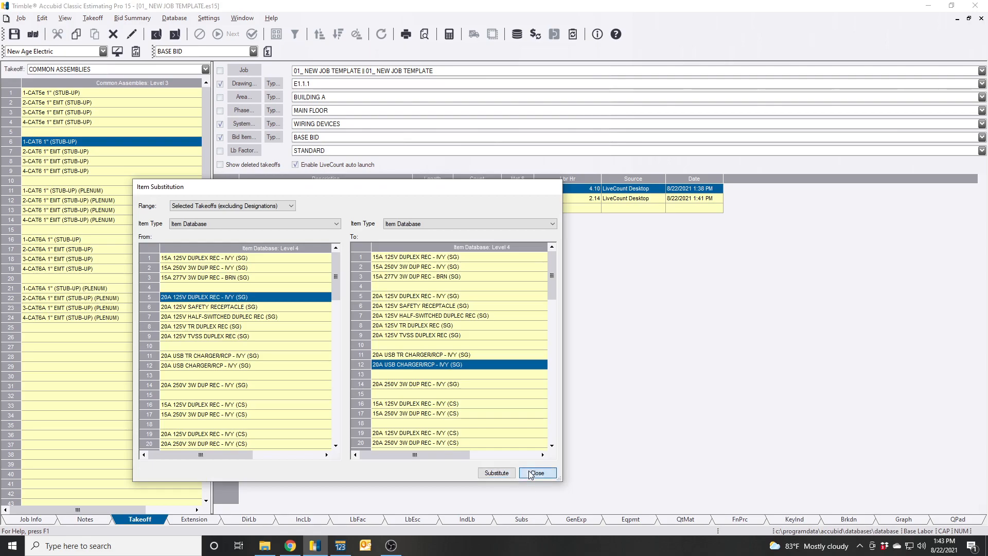
{"action": "left_click", "coordinate": [536, 473]}
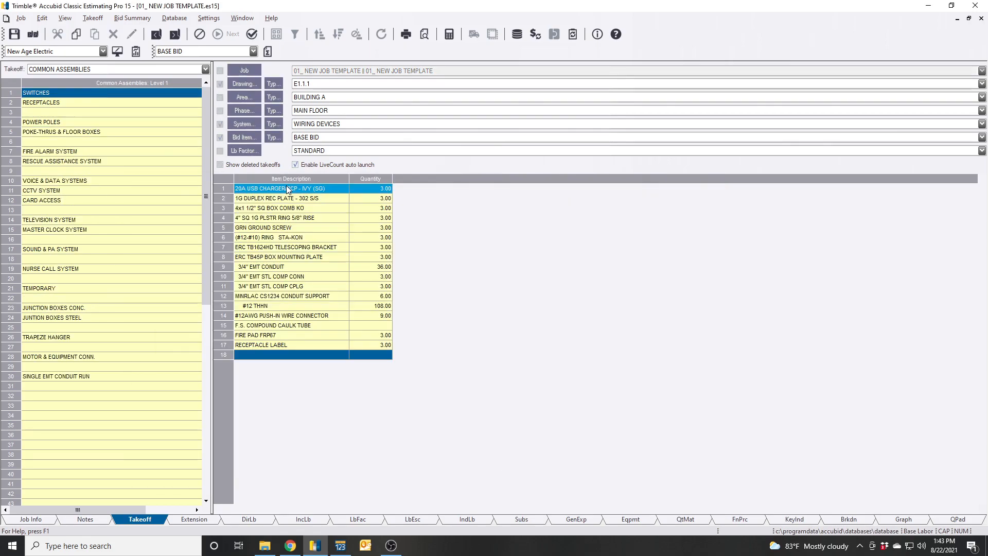